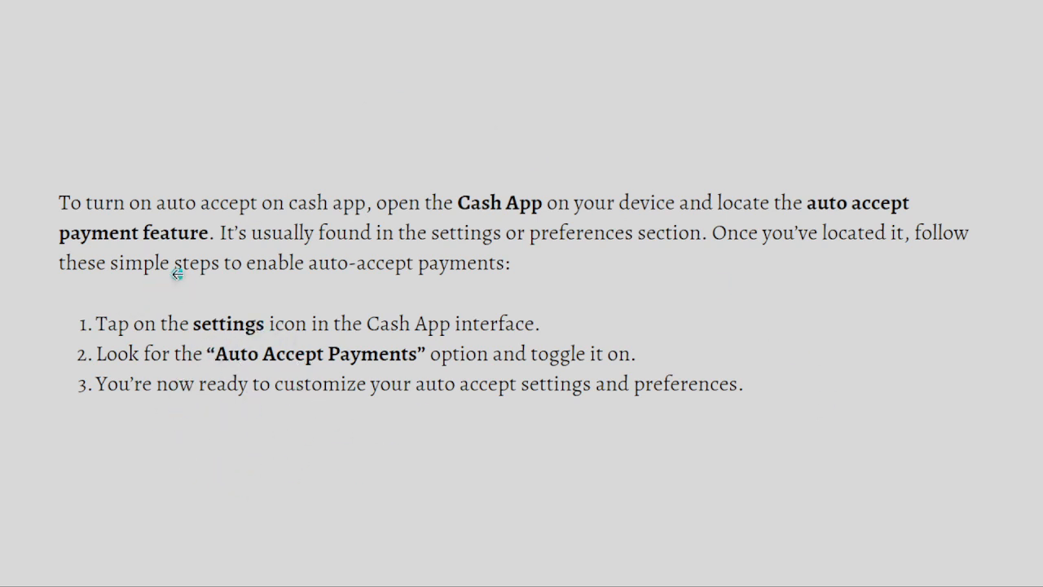
pyautogui.moveTo(172, 353)
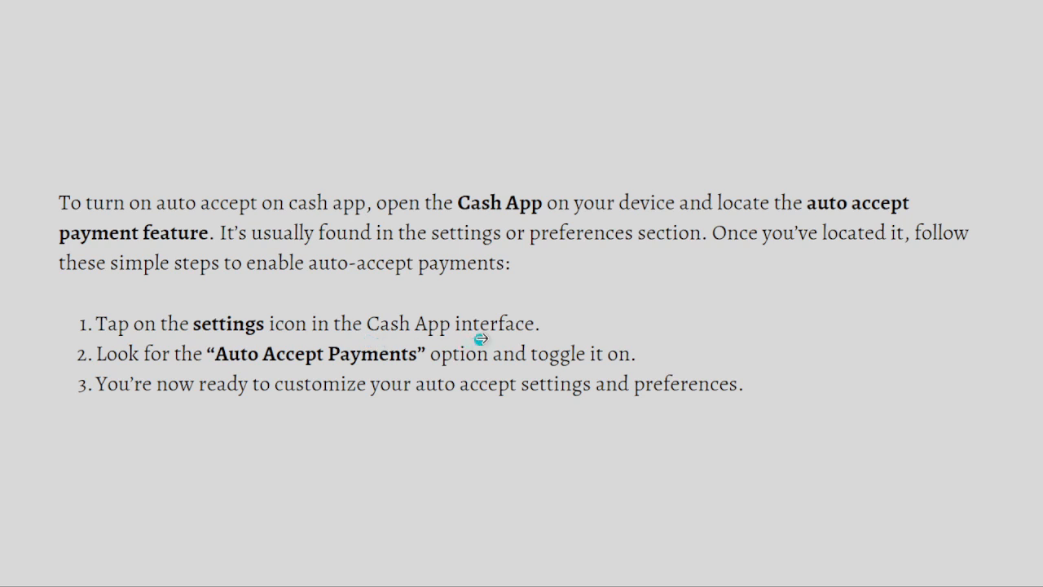
pyautogui.moveTo(228, 356)
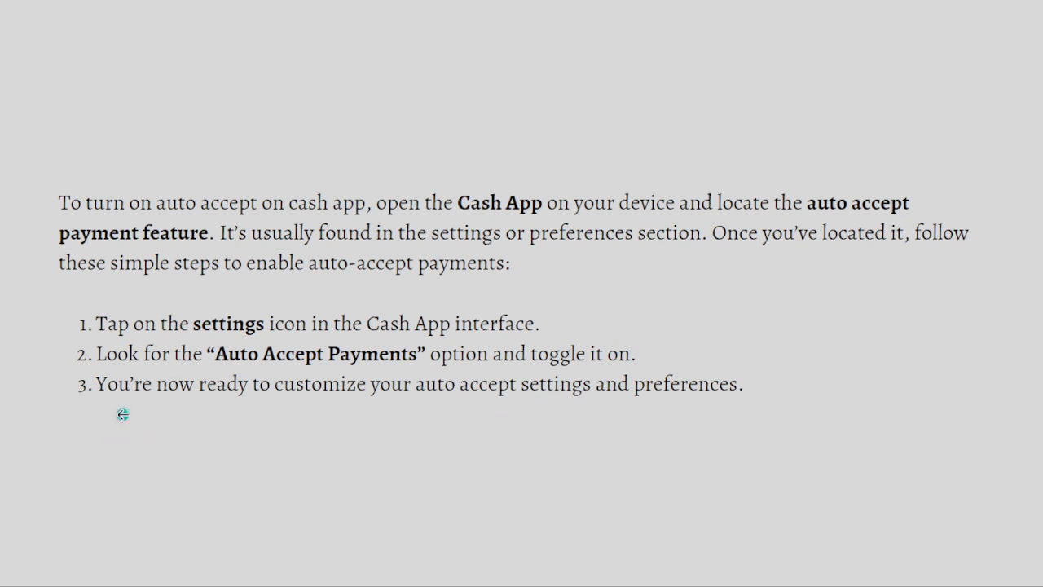
pyautogui.moveTo(569, 420)
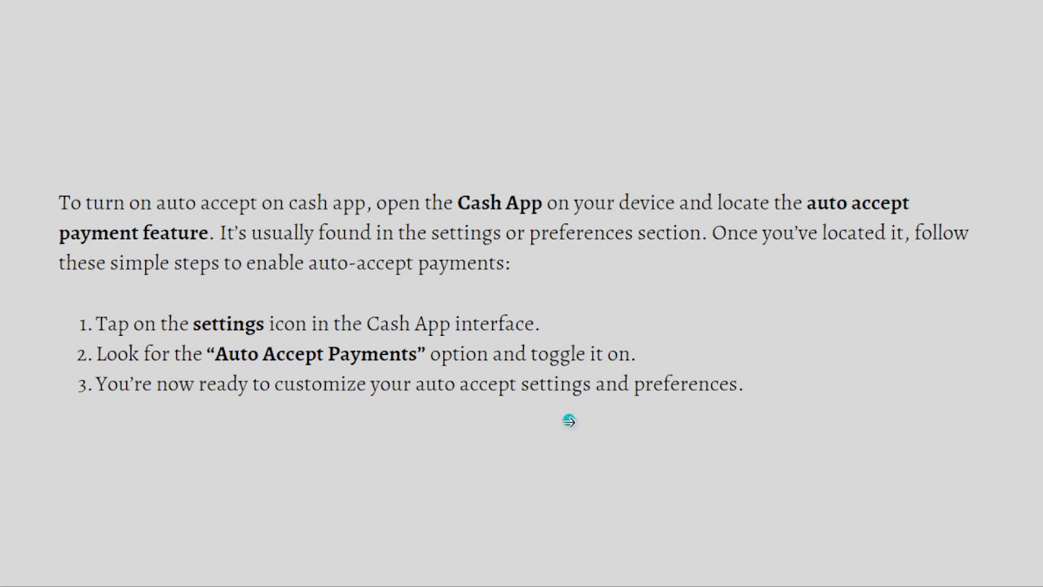
pyautogui.moveTo(9, 410)
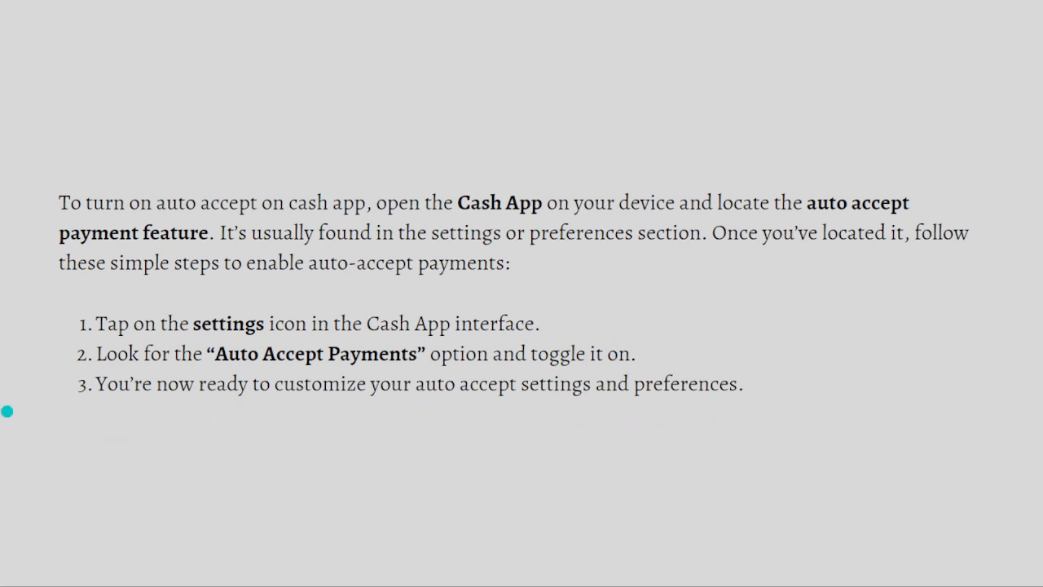
pyautogui.moveTo(317, 391)
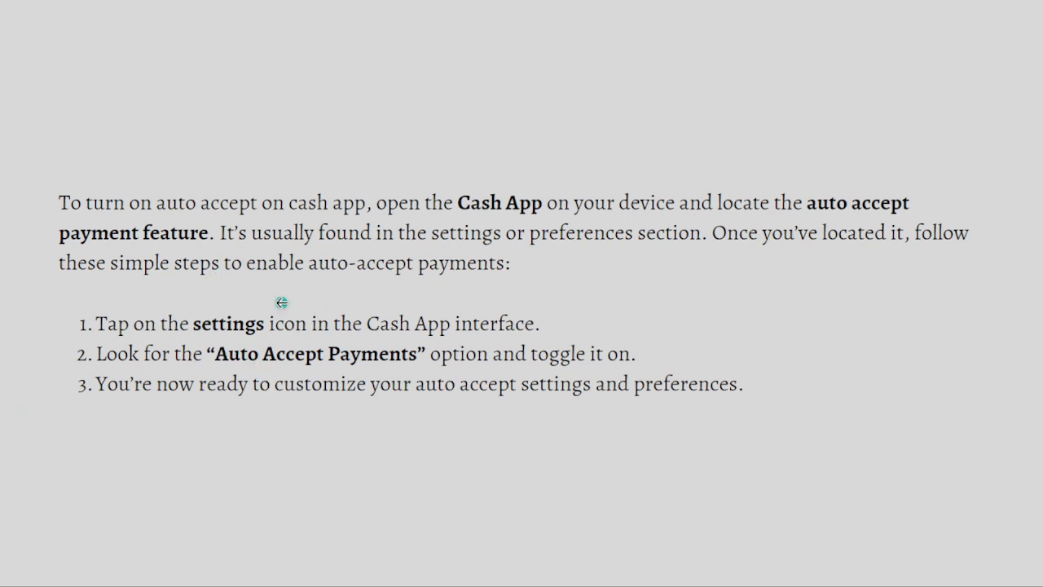
pyautogui.moveTo(280, 373)
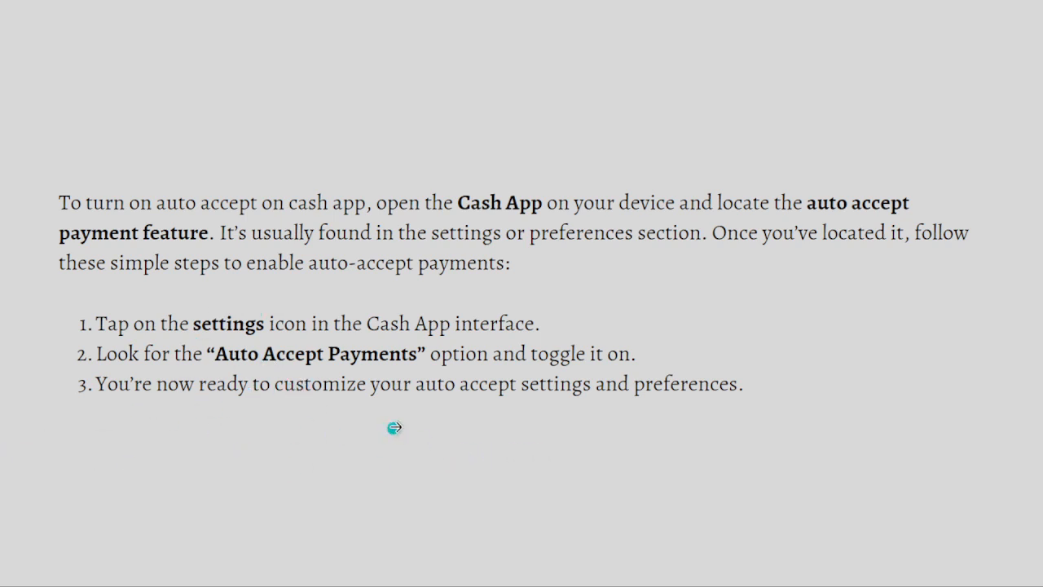
pyautogui.moveTo(632, 396)
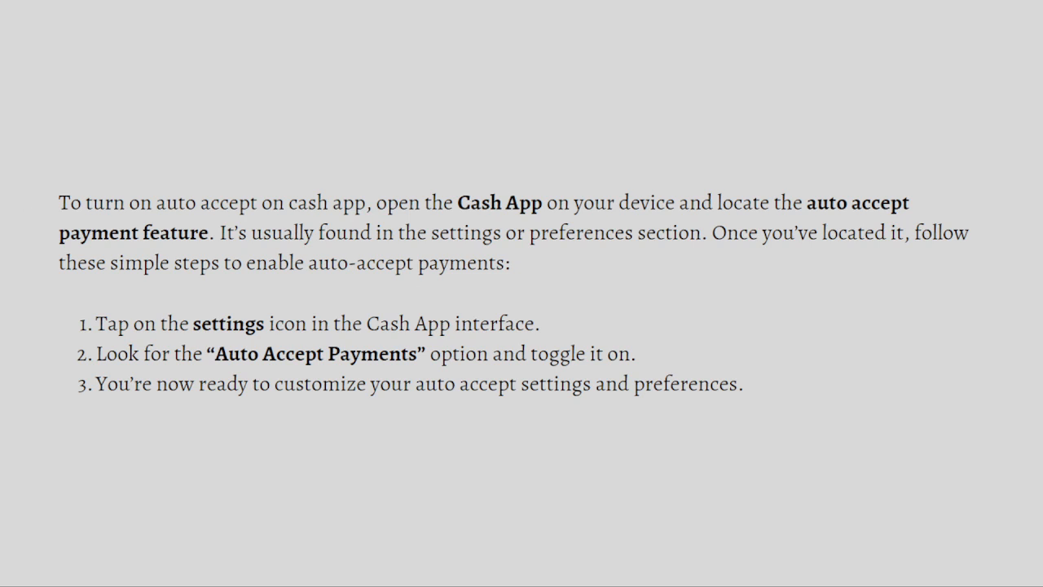
pyautogui.moveTo(6, 116)
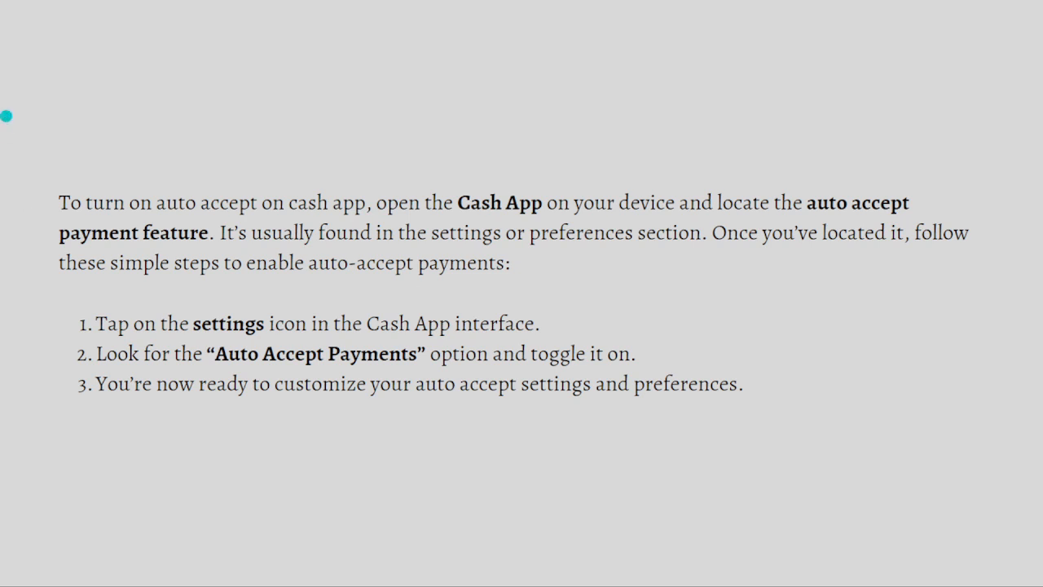